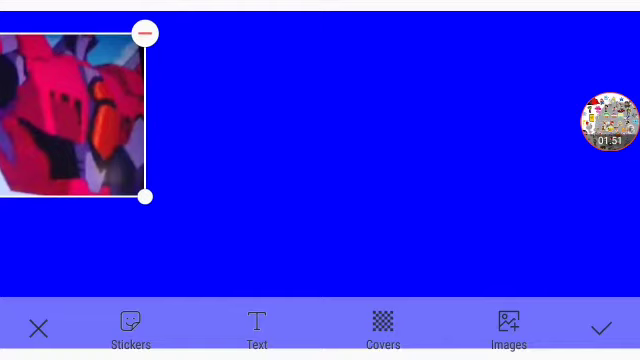
# Delete the robot image from the blue canvas to make room for the three-girls picture.
pyautogui.click(144, 32)
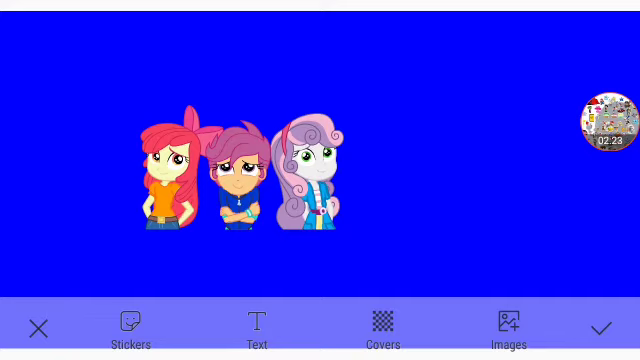
# Select the three cartoon girls image and delete it, leaving the blue canvas empty.
pyautogui.click(240, 180)
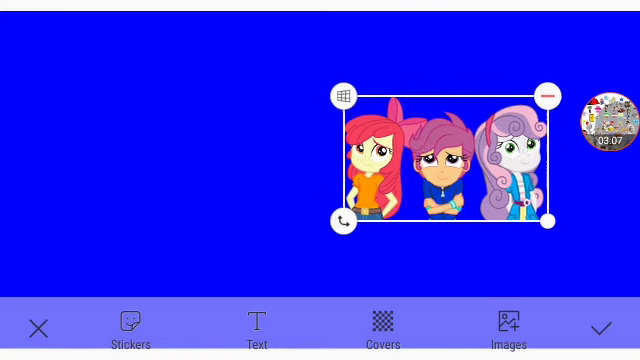
pyautogui.click(548, 96)
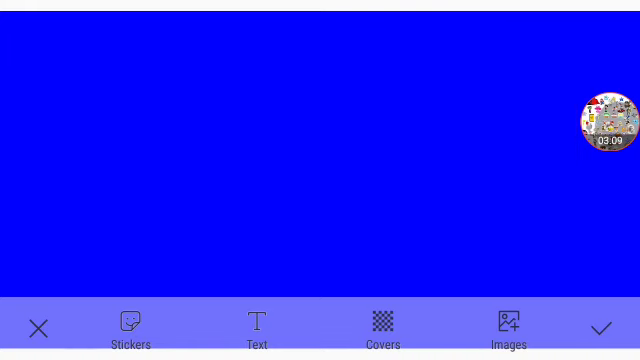